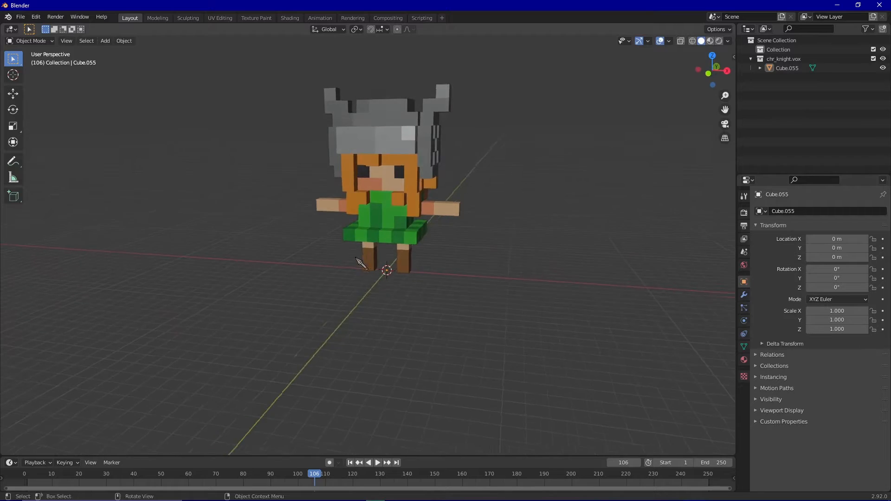
Switch windows to reach MagicaVoxel with the knight trimmed to 12×8×15.
{"action": "key", "text": "alt+tab"}
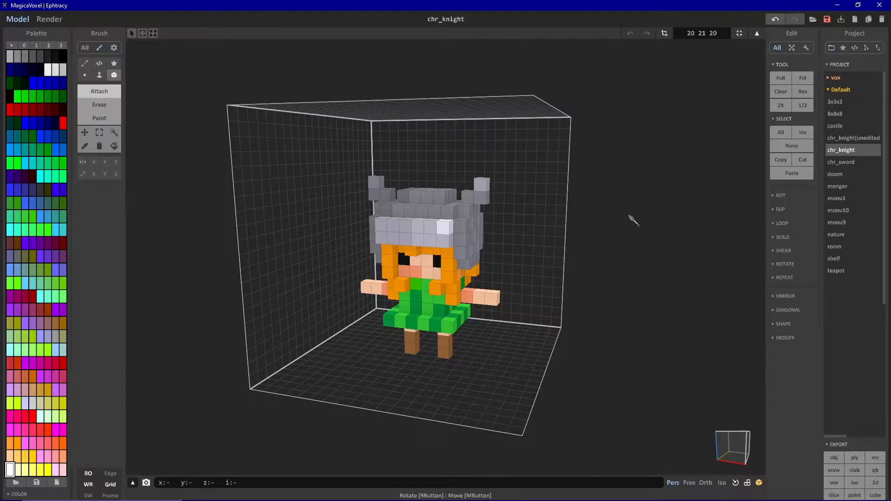
{"action": "mouse_move", "coordinate": [563, 190]}
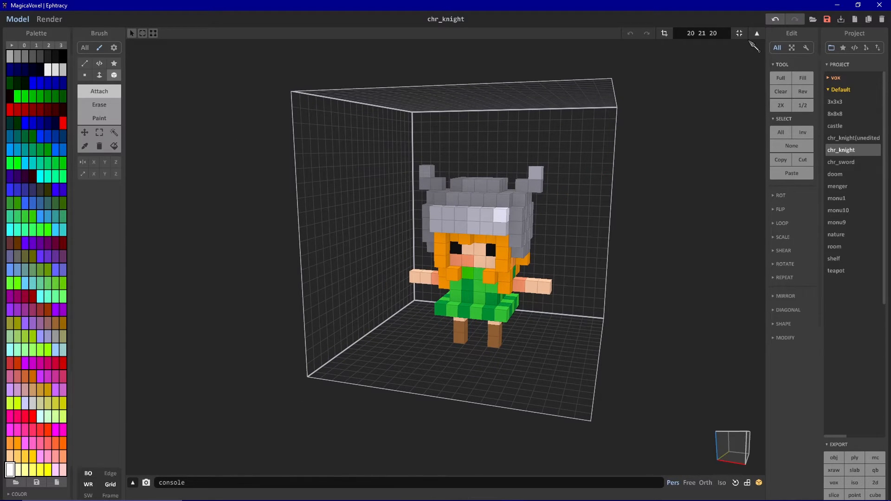
{"action": "mouse_move", "coordinate": [679, 74]}
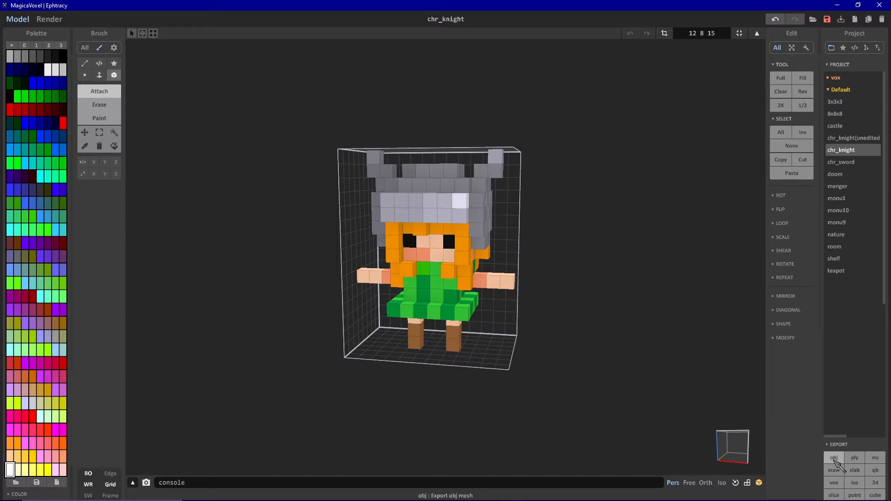
Save chr_knight.obj into the Voxel Example/obj folder via the OBJ export.
{"action": "left_click", "coordinate": [833, 458]}
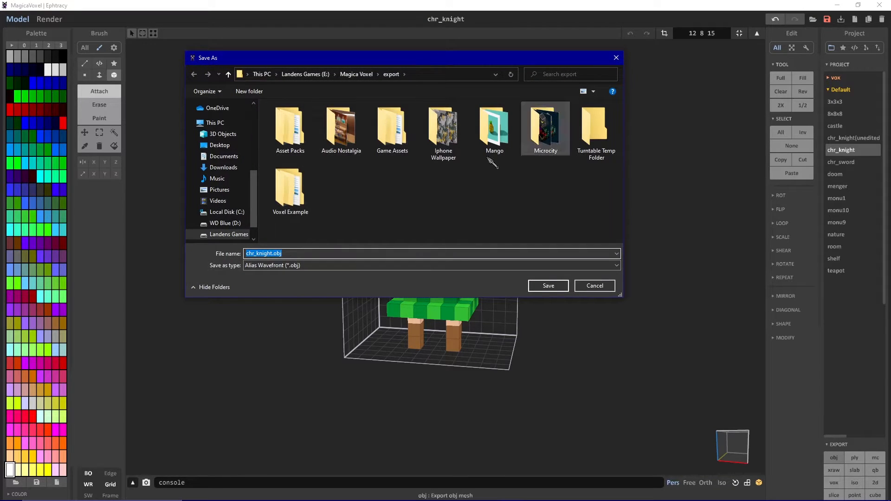
{"action": "double_click", "coordinate": [290, 189]}
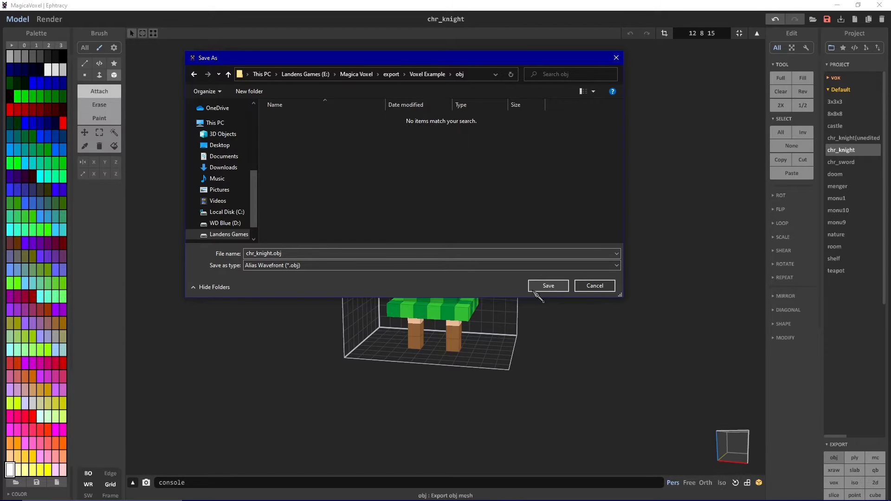
{"action": "left_click", "coordinate": [547, 285]}
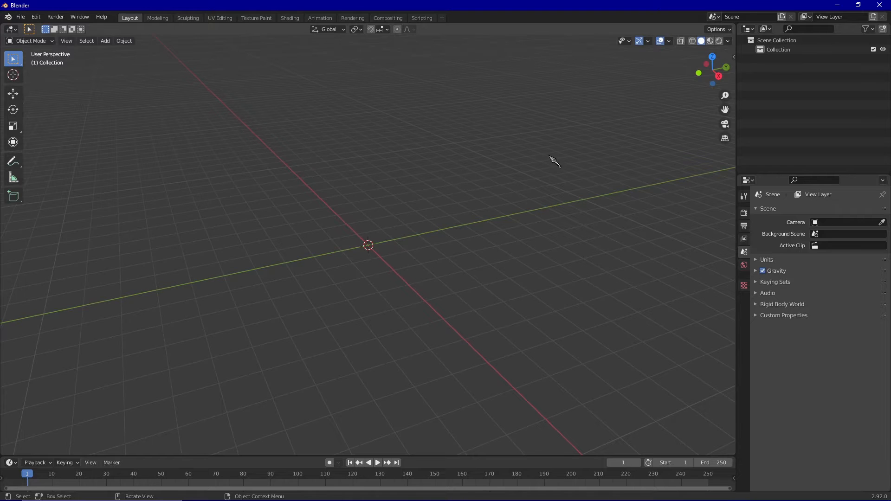
{"action": "mouse_move", "coordinate": [20, 17]}
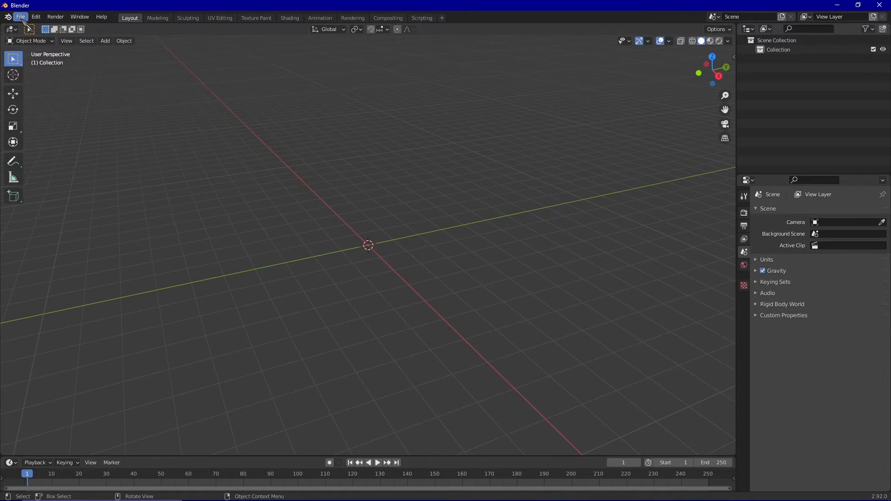
Choose Wavefront (.obj) import and pick chr_knight.obj in the obj folder.
{"action": "left_click", "coordinate": [19, 17]}
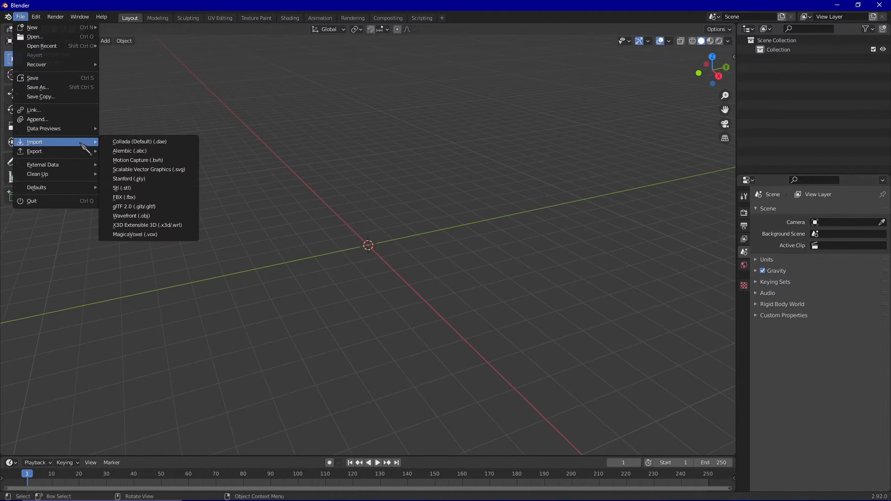
{"action": "mouse_move", "coordinate": [131, 216]}
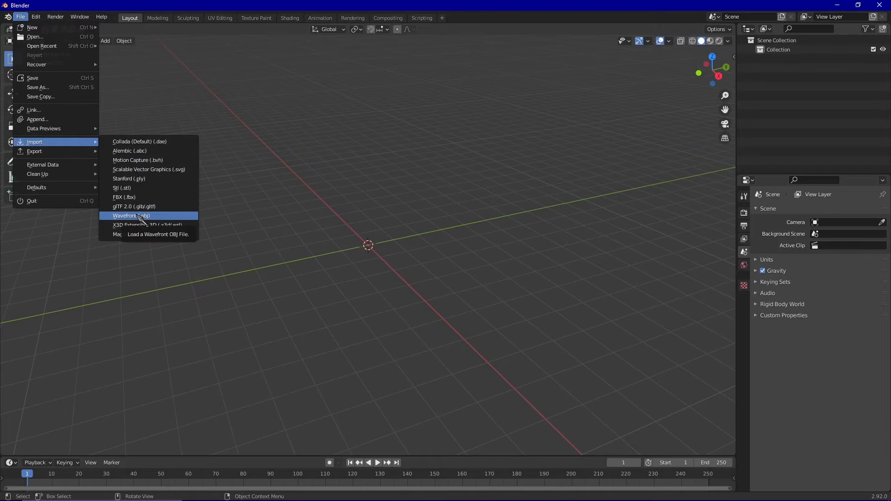
{"action": "left_click", "coordinate": [131, 215]}
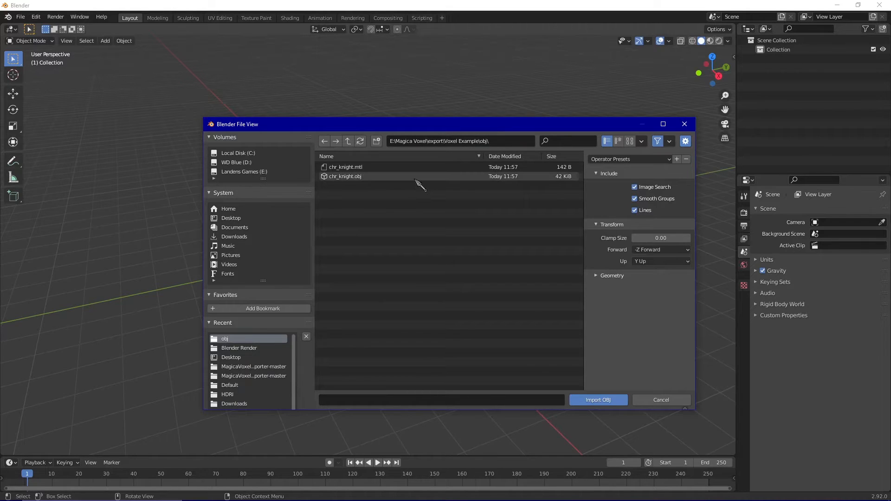
{"action": "left_click", "coordinate": [345, 176]}
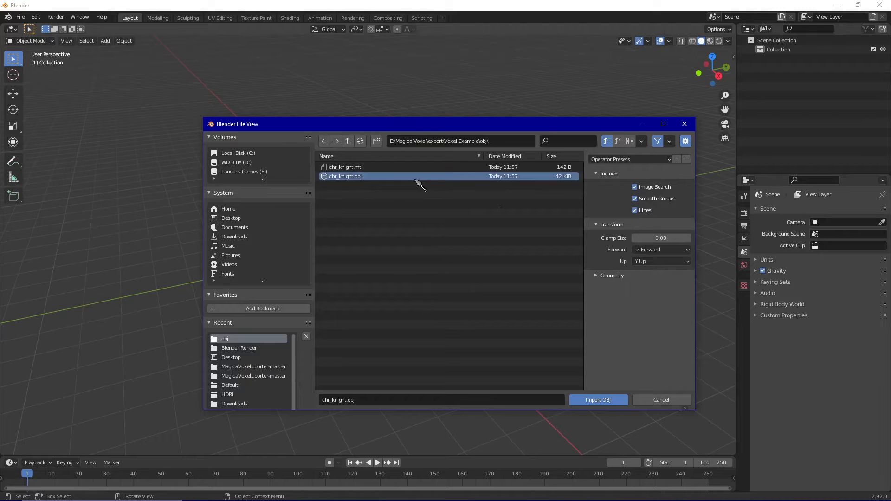
{"action": "mouse_move", "coordinate": [673, 249]}
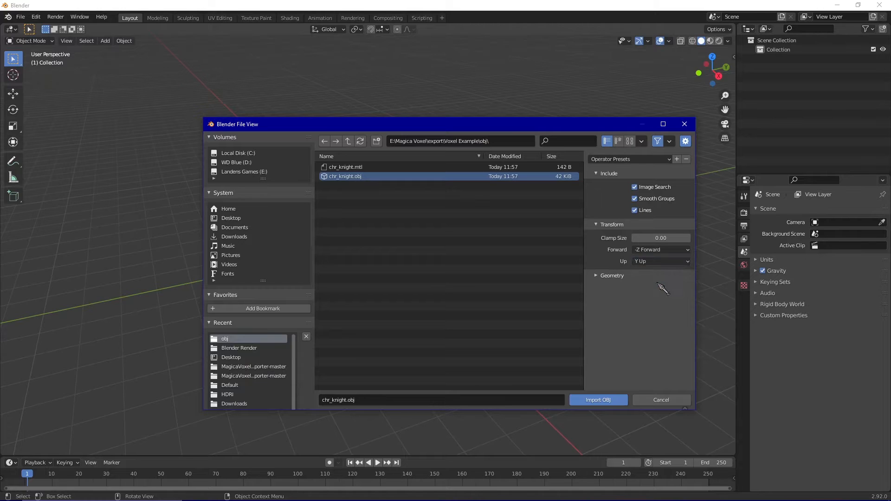
{"action": "mouse_move", "coordinate": [631, 299]}
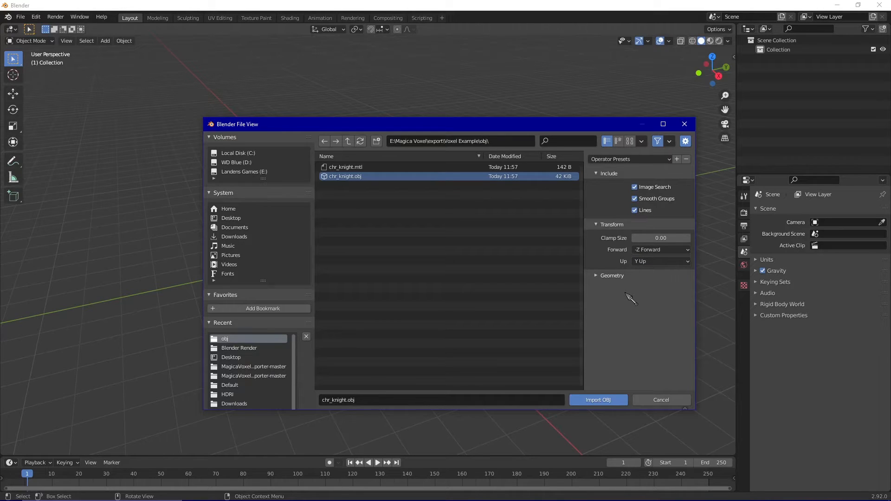
{"action": "mouse_move", "coordinate": [625, 400]}
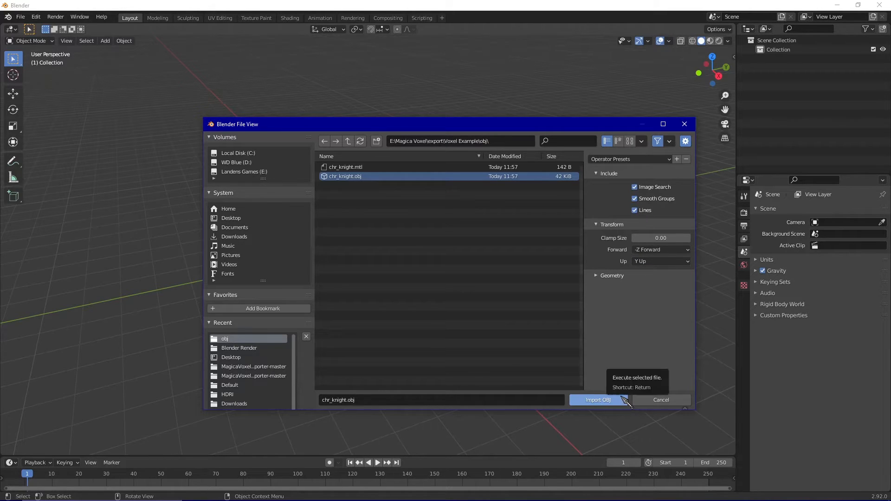
Import the knight OBJ and merge all vertices by distance, removing 768 duplicates.
{"action": "left_click", "coordinate": [597, 400]}
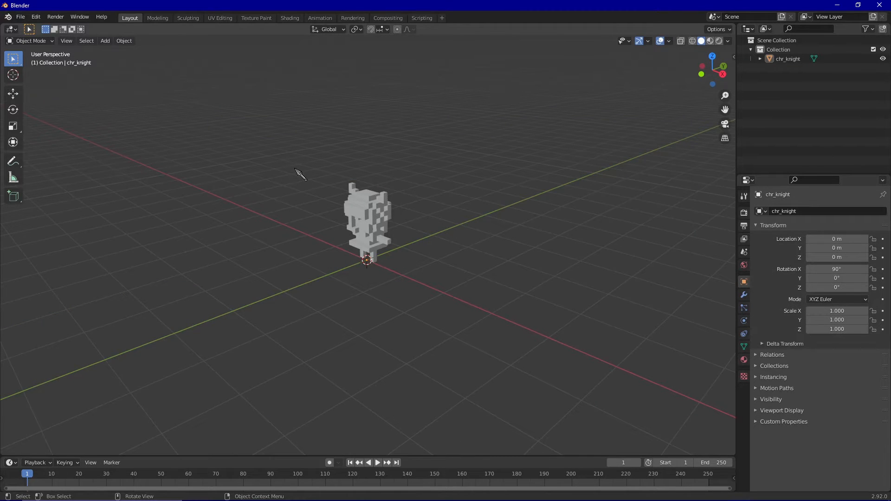
{"action": "mouse_move", "coordinate": [329, 207]}
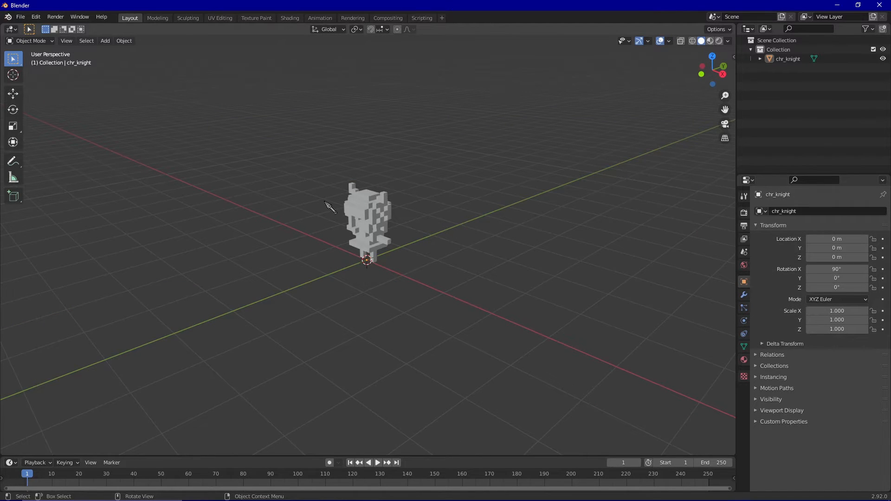
{"action": "mouse_move", "coordinate": [338, 214]}
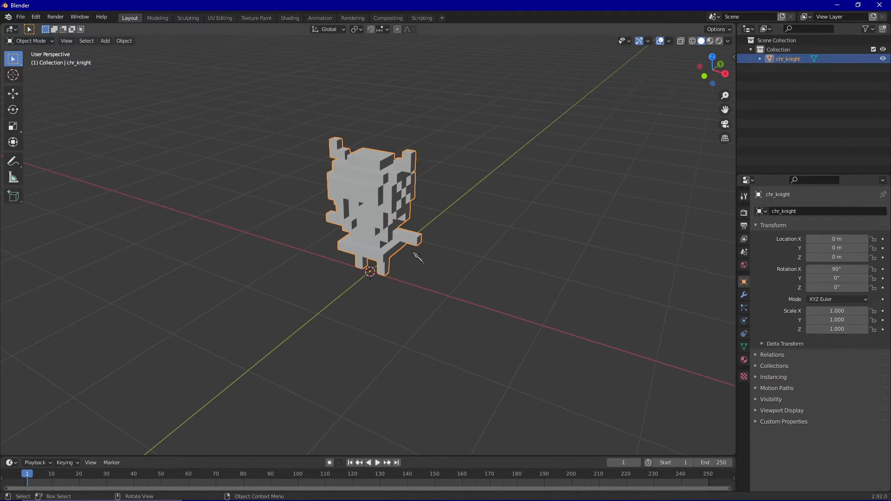
{"action": "key", "text": "Tab"}
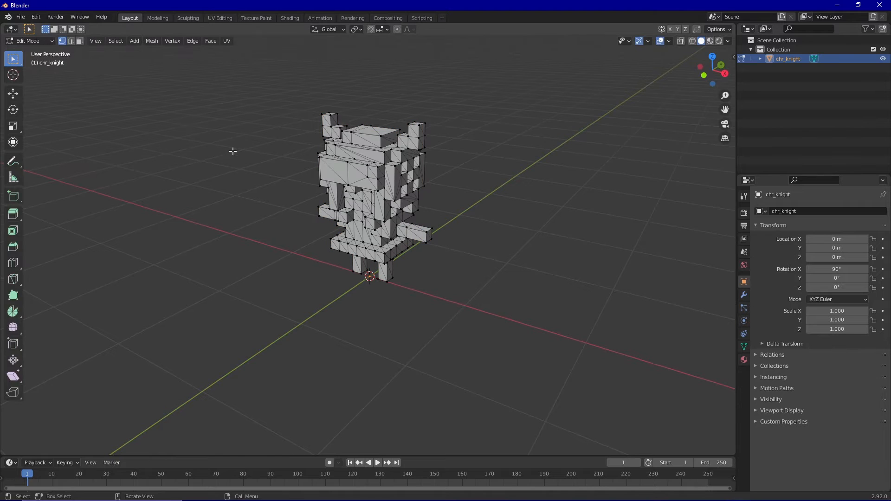
{"action": "key", "text": "a"}
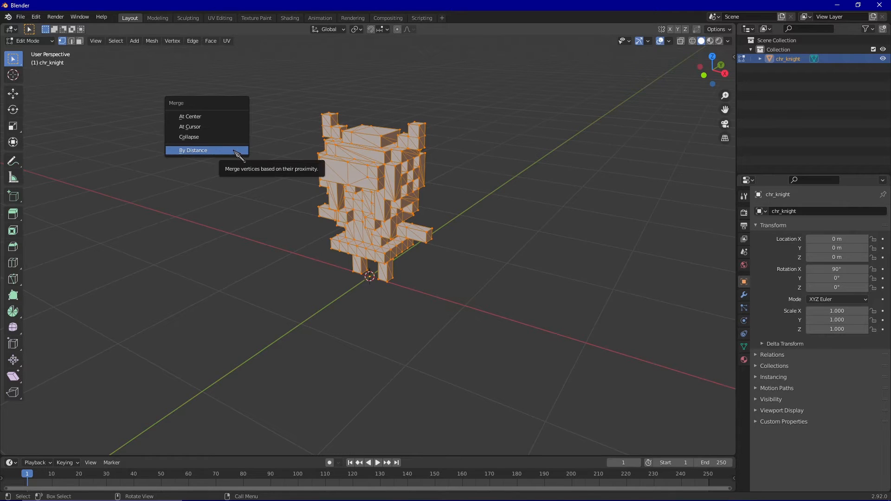
{"action": "mouse_move", "coordinate": [189, 158]}
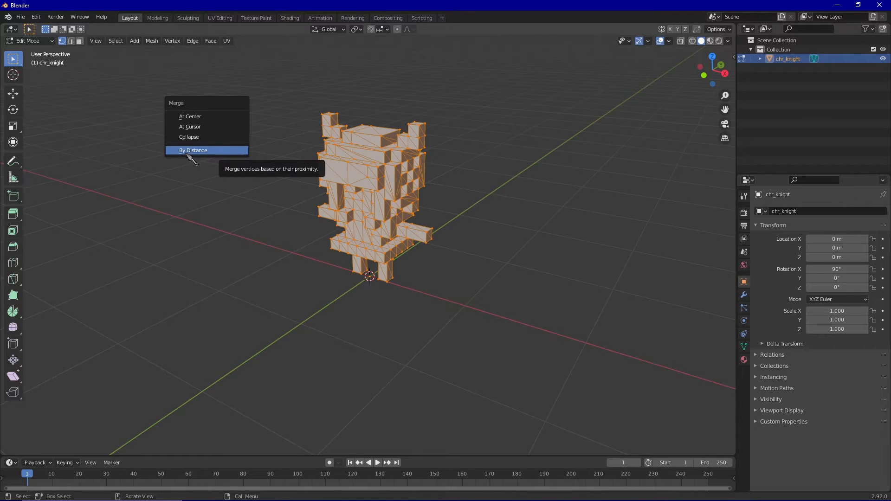
{"action": "left_click", "coordinate": [193, 150]}
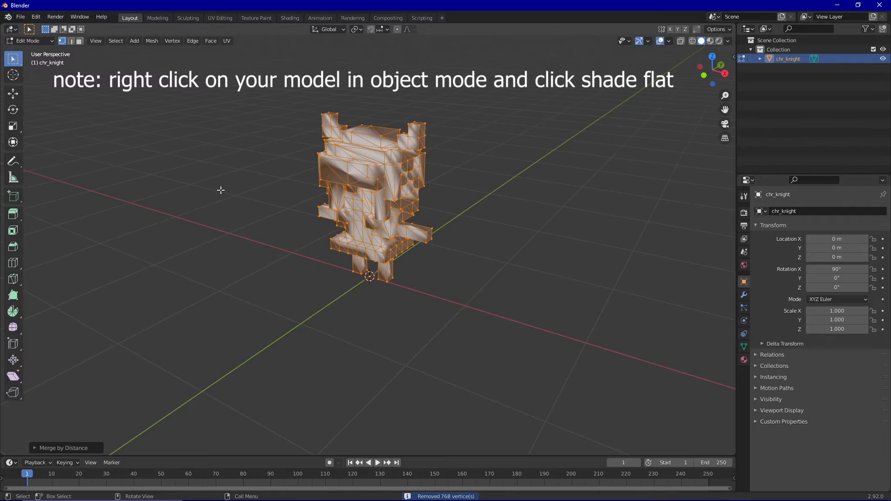
{"action": "key", "text": "Tab"}
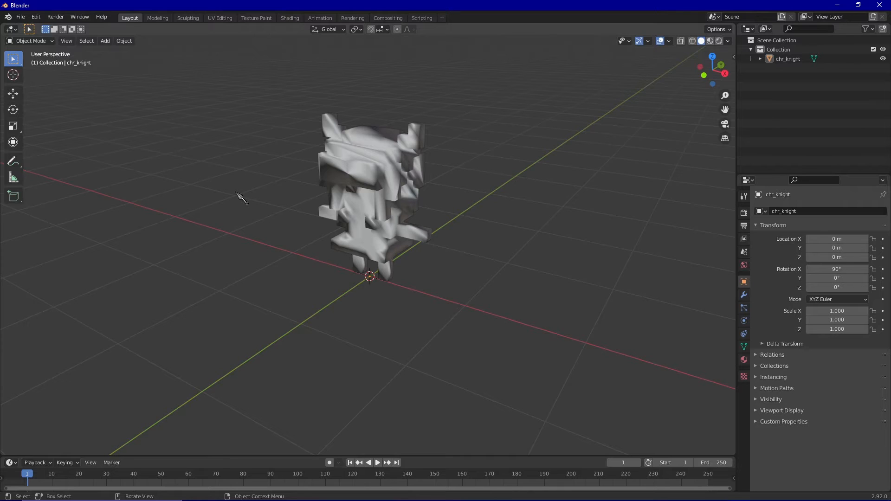
{"action": "mouse_move", "coordinate": [284, 136]}
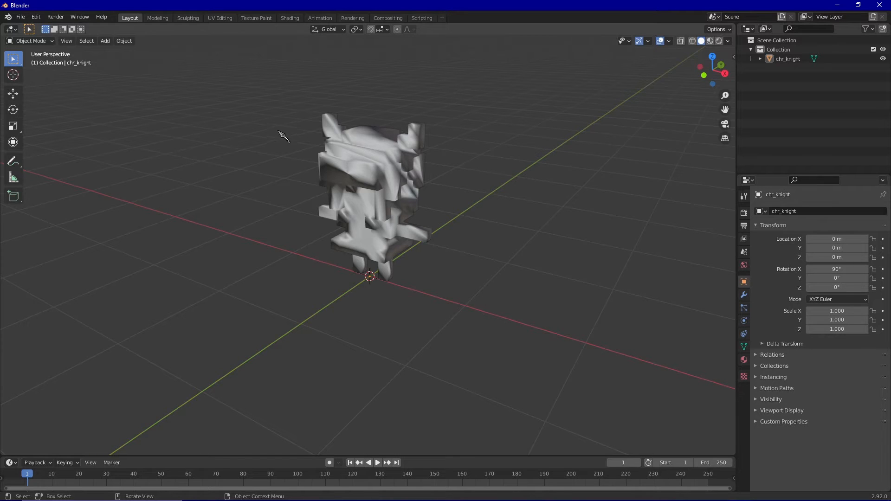
Glance at the palette material nodes, then return to the Layout workspace.
{"action": "left_click", "coordinate": [289, 18]}
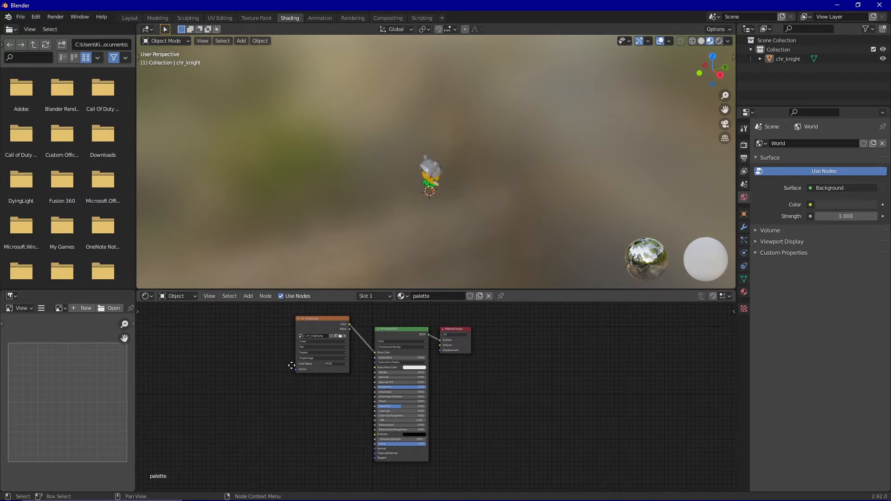
{"action": "left_click", "coordinate": [129, 18]}
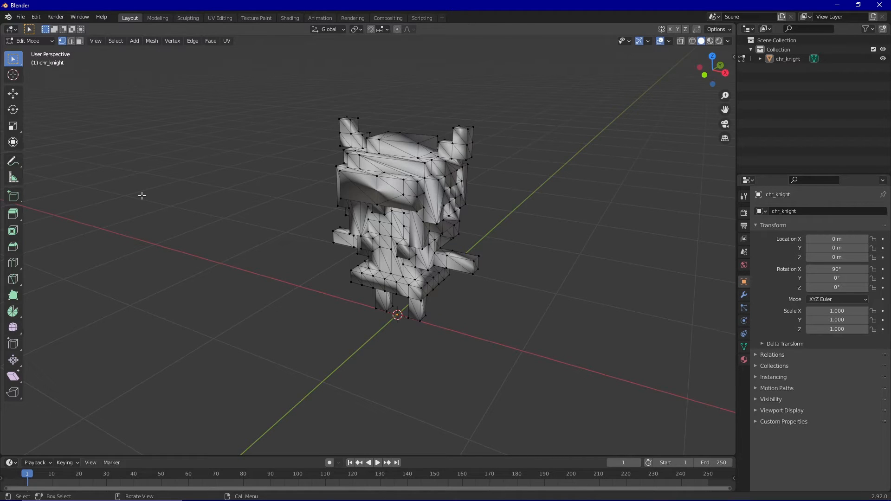
{"action": "mouse_move", "coordinate": [13, 344]}
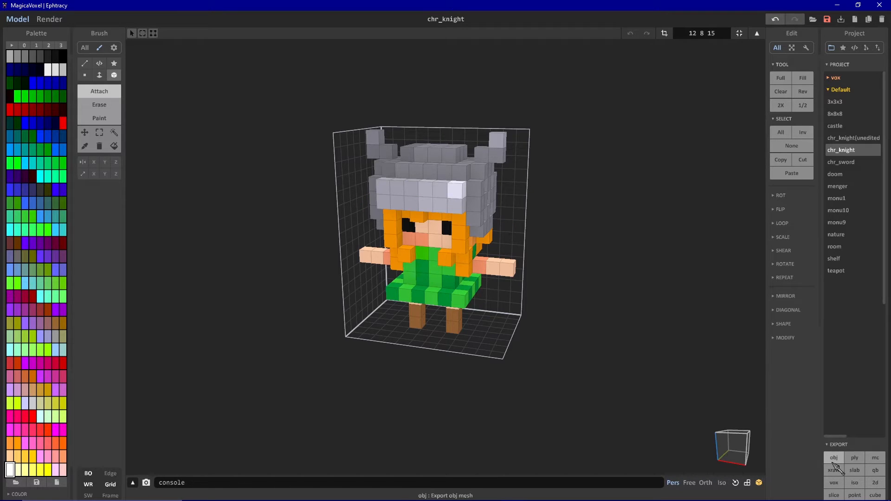
{"action": "mouse_move", "coordinate": [844, 464]}
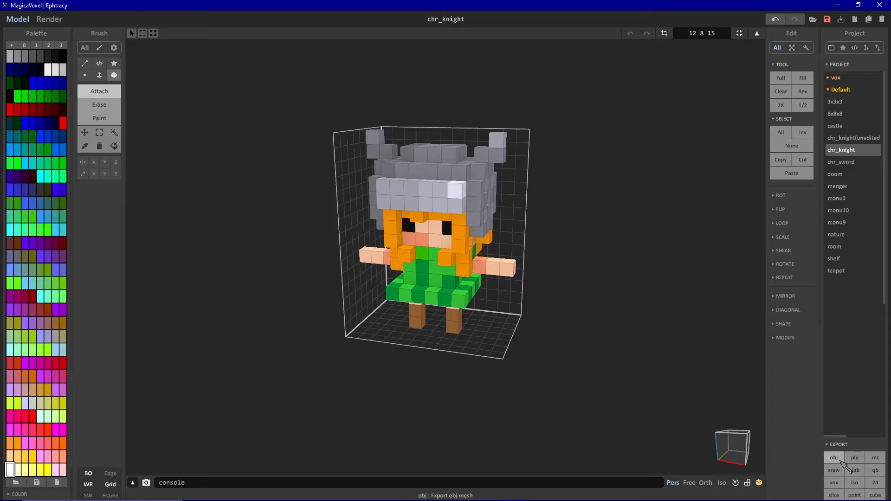
Save chr_knight.ply into the ply folder via the PLY export.
{"action": "left_click", "coordinate": [854, 458]}
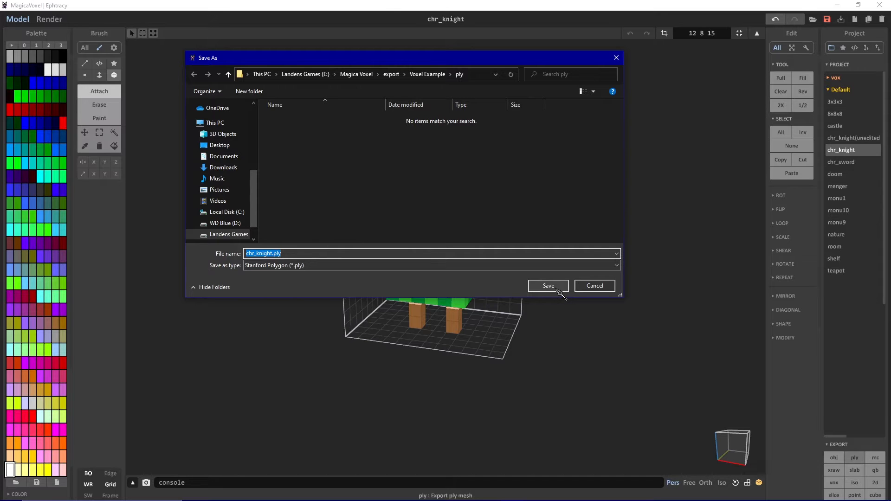
{"action": "left_click", "coordinate": [547, 286]}
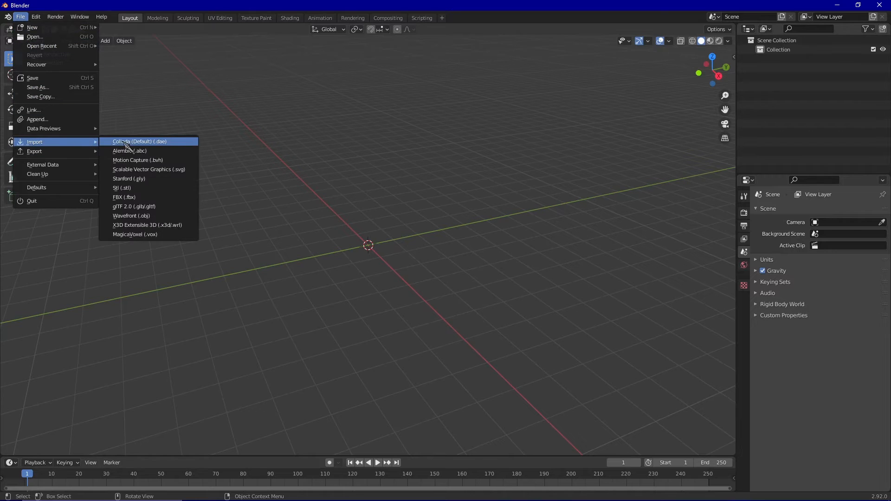
{"action": "mouse_move", "coordinate": [129, 178]}
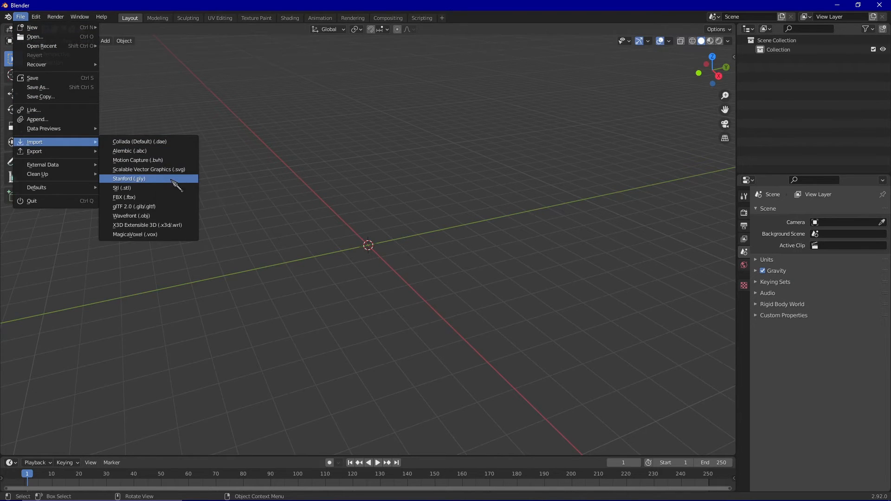
Import chr_knight.ply with the Stanford (.ply) importer.
{"action": "left_click", "coordinate": [129, 178]}
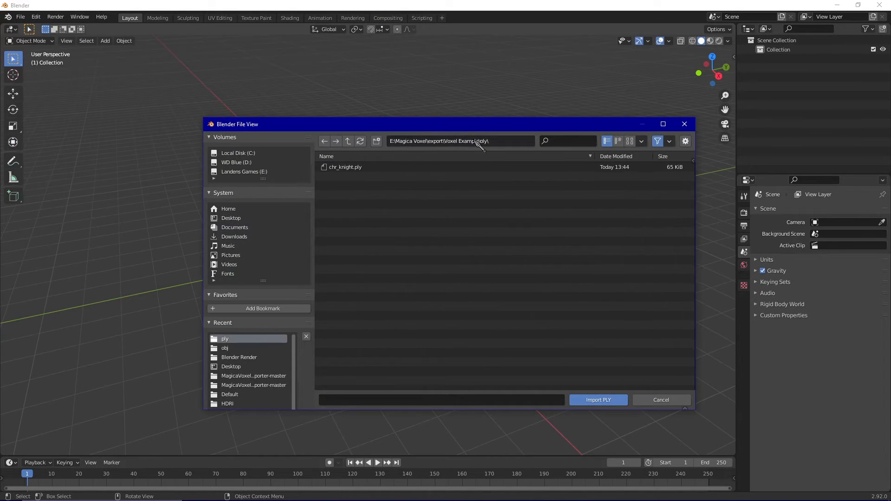
{"action": "left_click", "coordinate": [344, 166]}
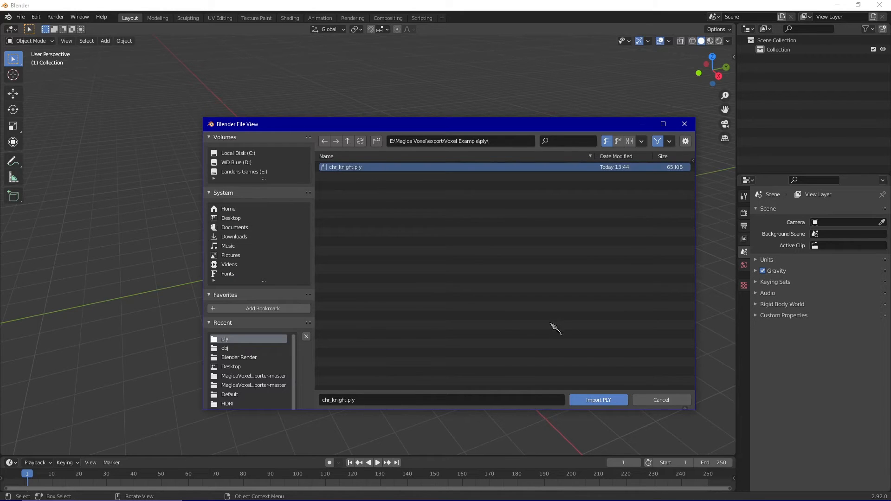
{"action": "mouse_move", "coordinate": [598, 400]}
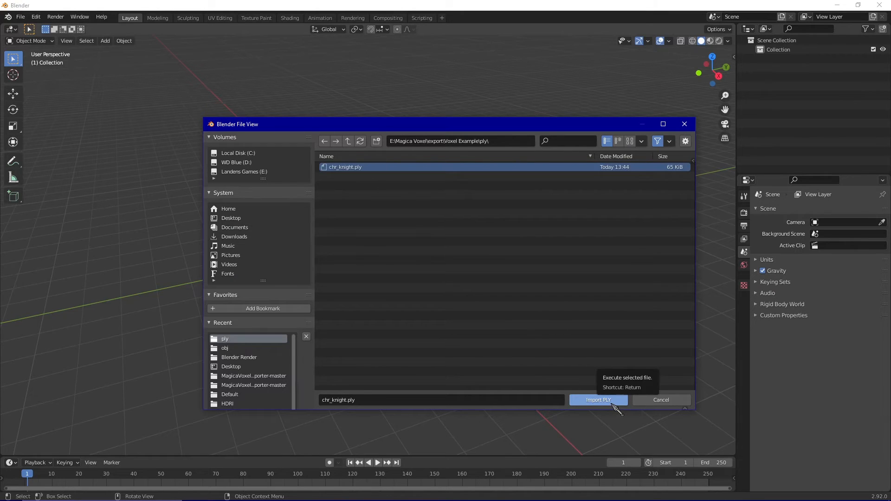
{"action": "left_click", "coordinate": [598, 399]}
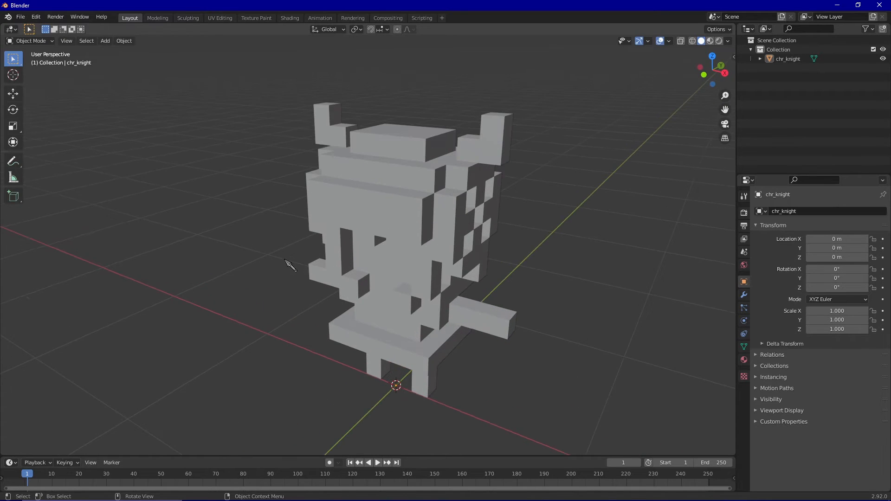
Select the imported knight and view its full cube-based mesh in edit mode.
{"action": "left_click", "coordinate": [381, 218]}
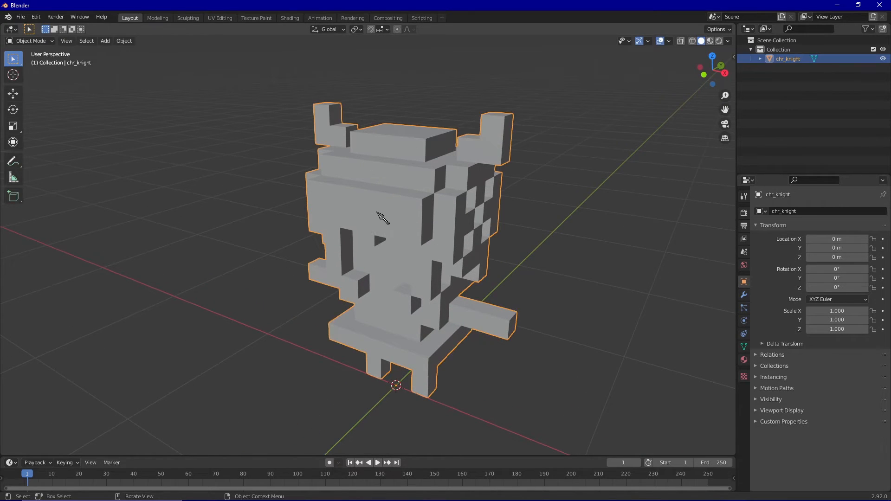
{"action": "key", "text": "Tab"}
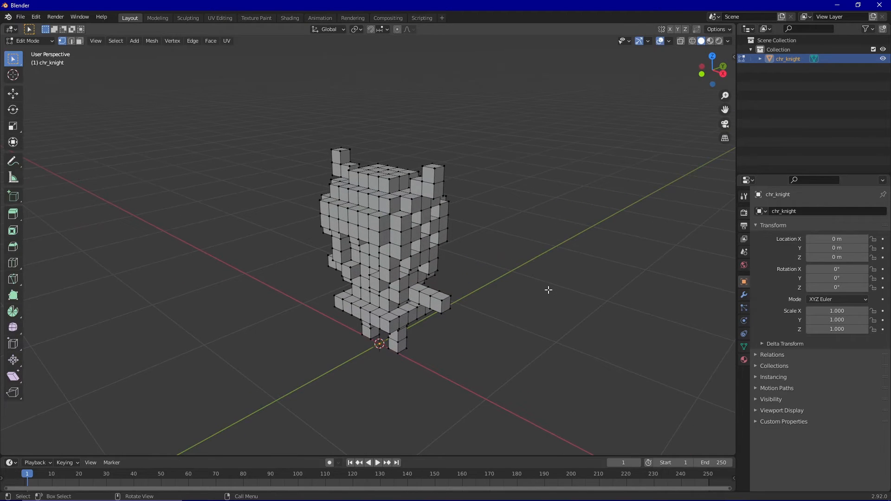
{"action": "mouse_move", "coordinate": [403, 232]}
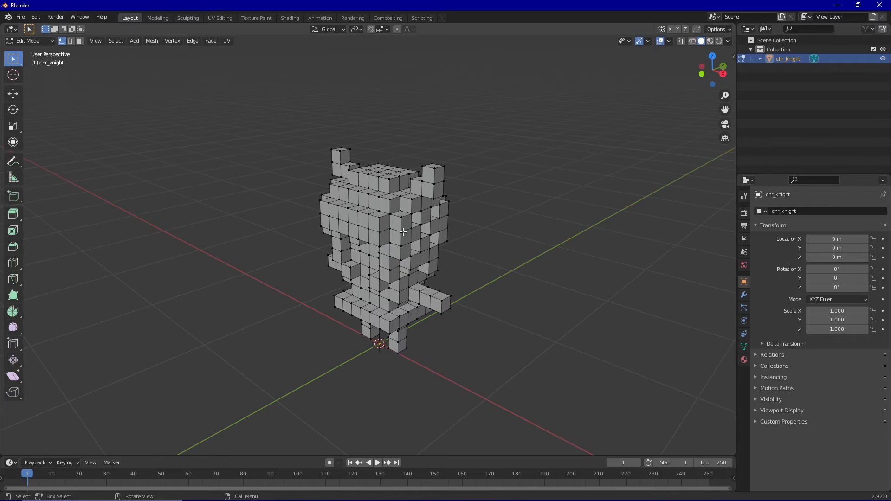
{"action": "mouse_move", "coordinate": [559, 289]}
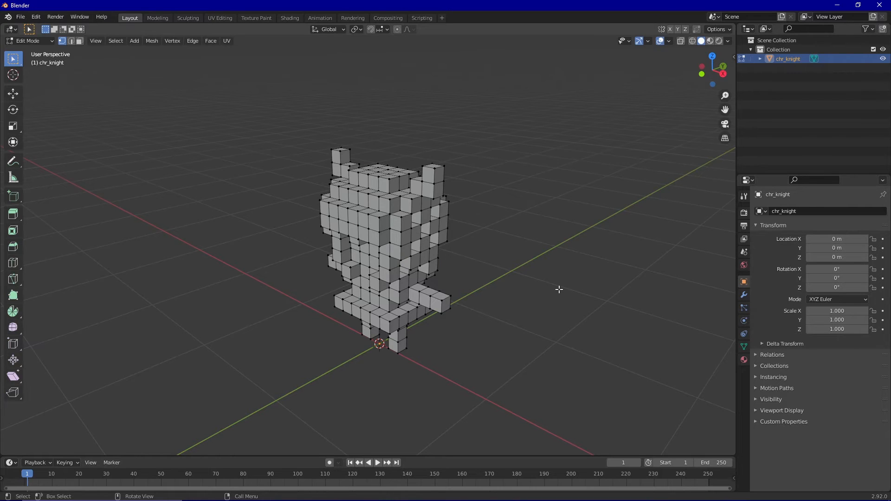
{"action": "key", "text": "a"}
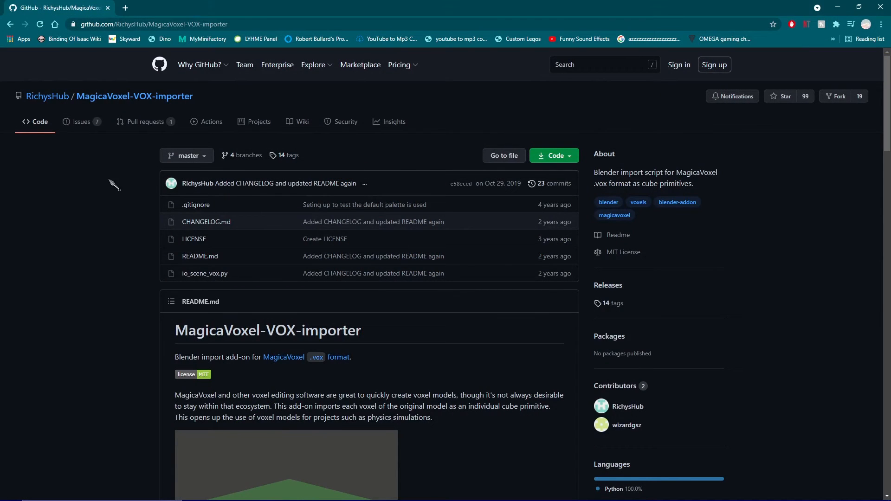
{"action": "mouse_move", "coordinate": [551, 155]}
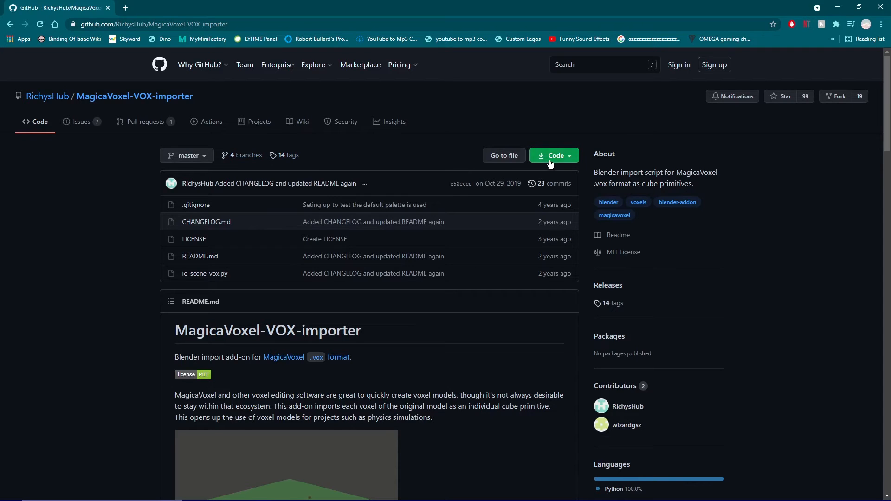
Download the repository as MagicaVoxel-VOX-importer-master.zip into blenderVOXinstaller.
{"action": "left_click", "coordinate": [551, 155]}
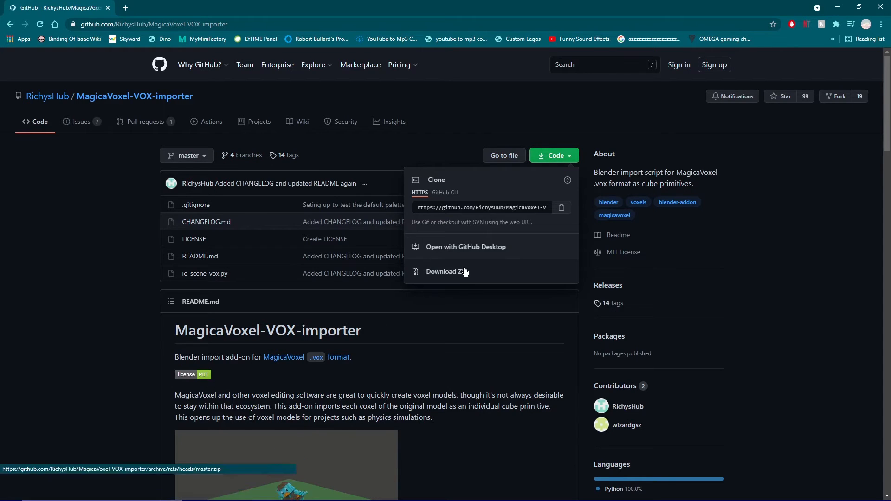
{"action": "left_click", "coordinate": [446, 271]}
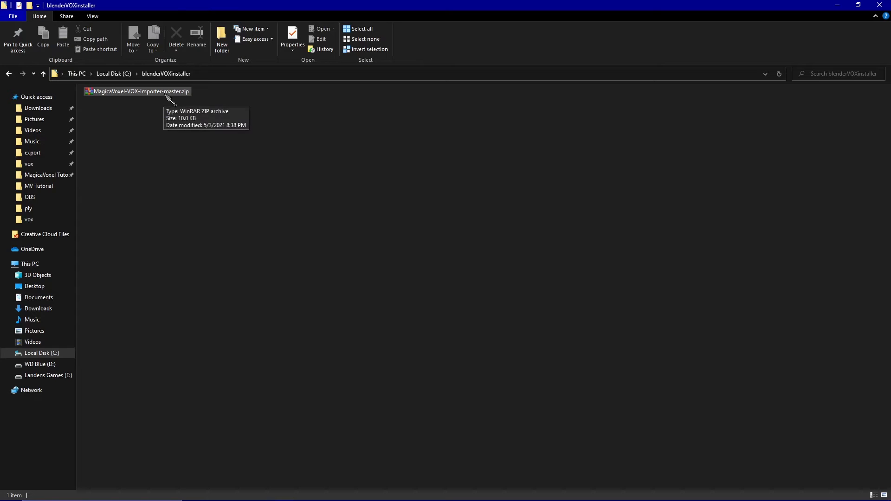
{"action": "right_click", "coordinate": [139, 91]}
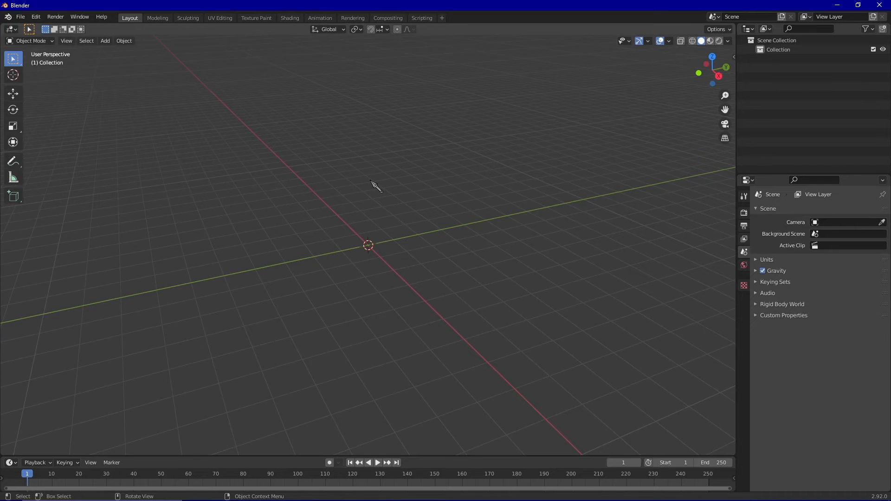
{"action": "mouse_move", "coordinate": [377, 184]}
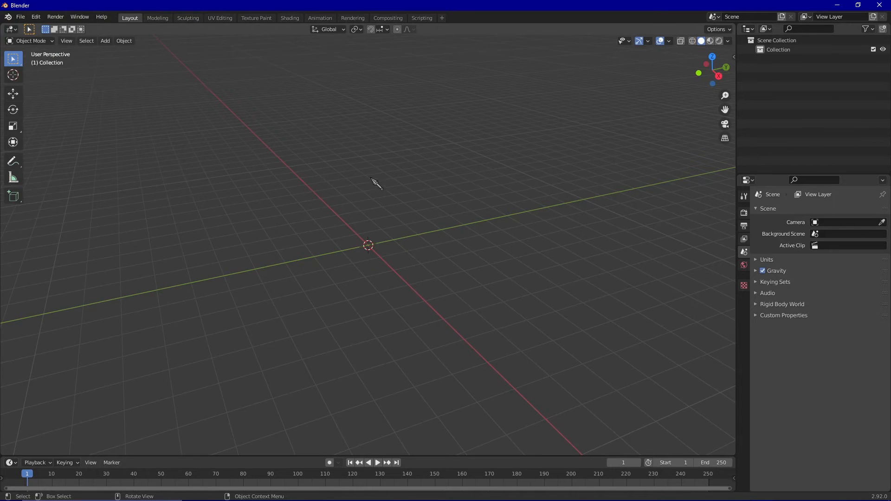
{"action": "mouse_move", "coordinate": [209, 122]}
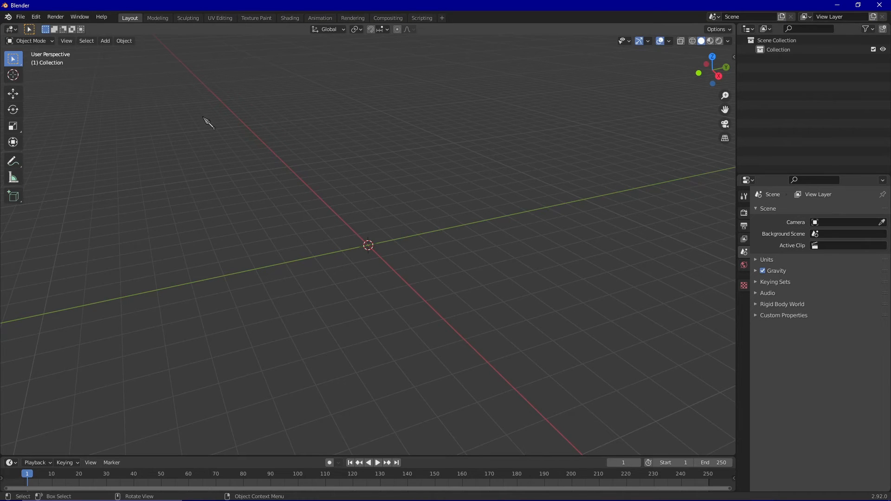
Install io_scene_vox.py from the Add-ons preferences and enable the MagicaVoxel VOX format.
{"action": "left_click", "coordinate": [36, 17]}
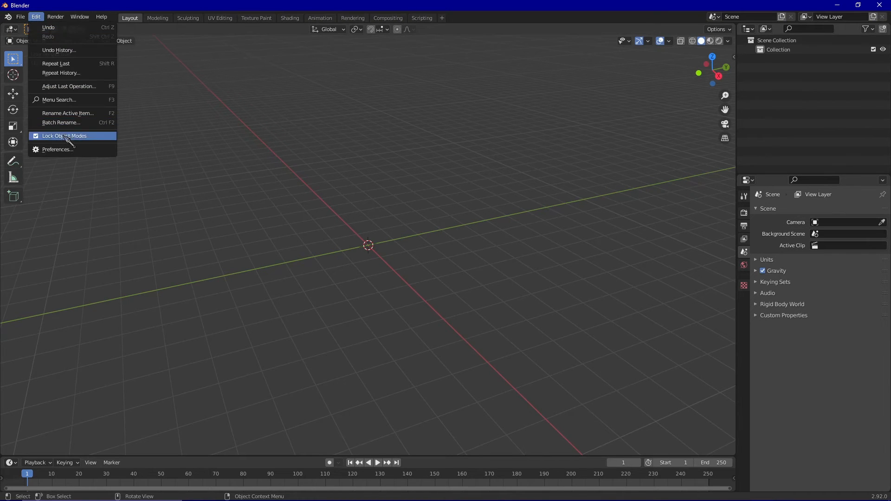
{"action": "left_click", "coordinate": [58, 149]}
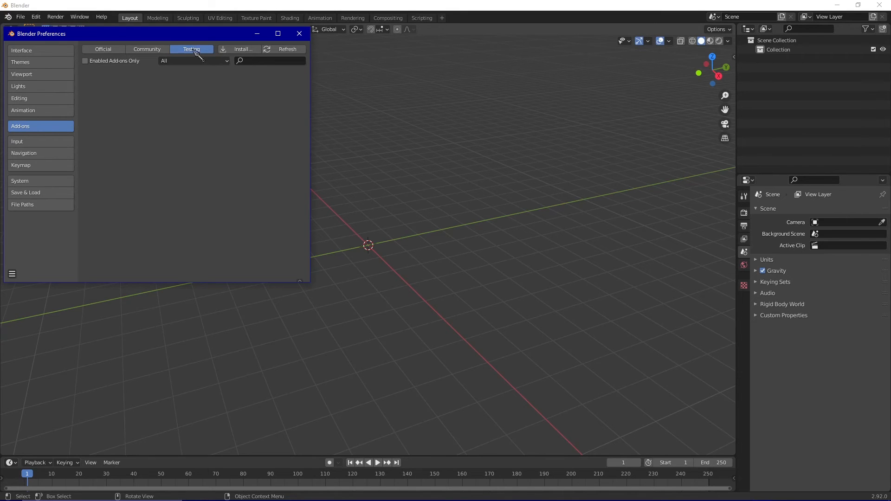
{"action": "left_click", "coordinate": [241, 49]}
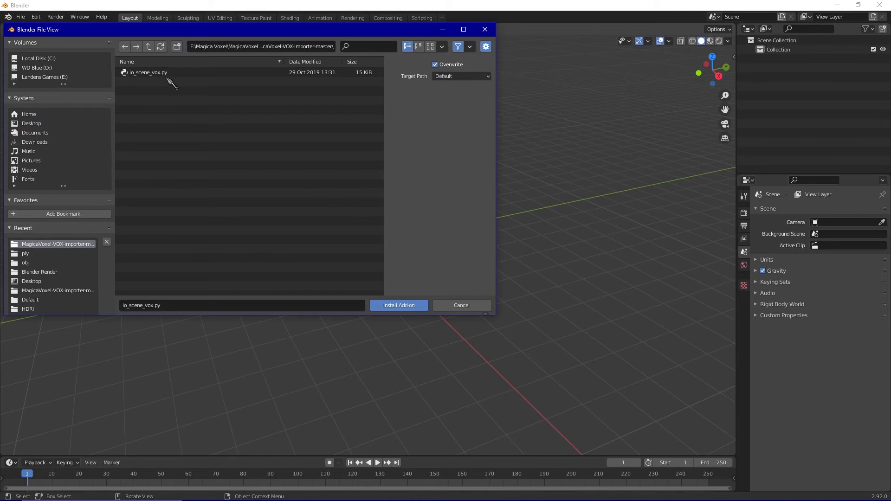
{"action": "left_click", "coordinate": [147, 73]}
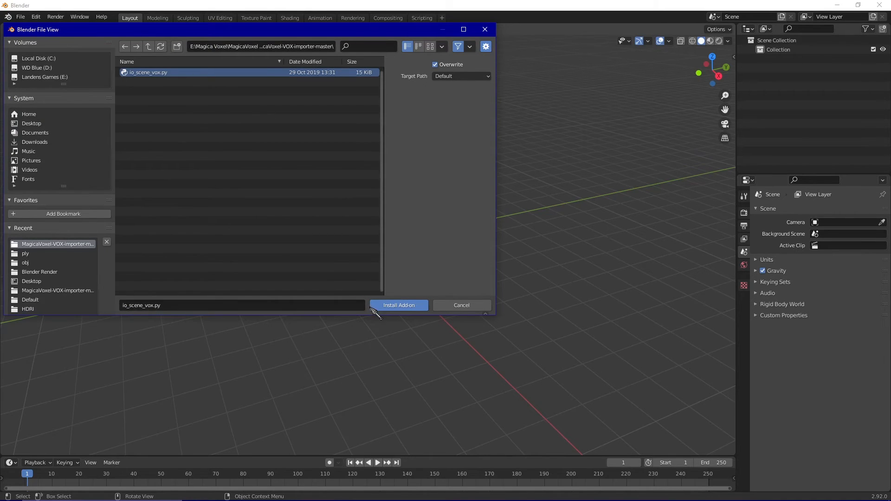
{"action": "left_click", "coordinate": [399, 306]}
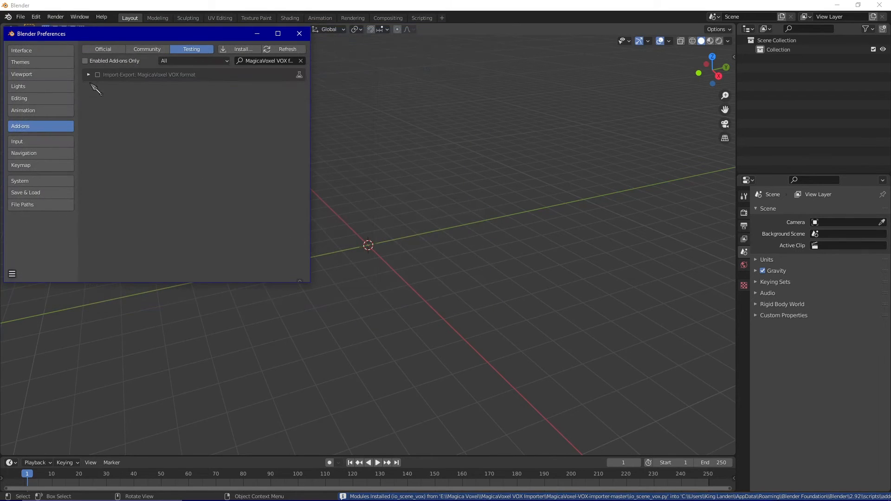
{"action": "left_click", "coordinate": [97, 74]}
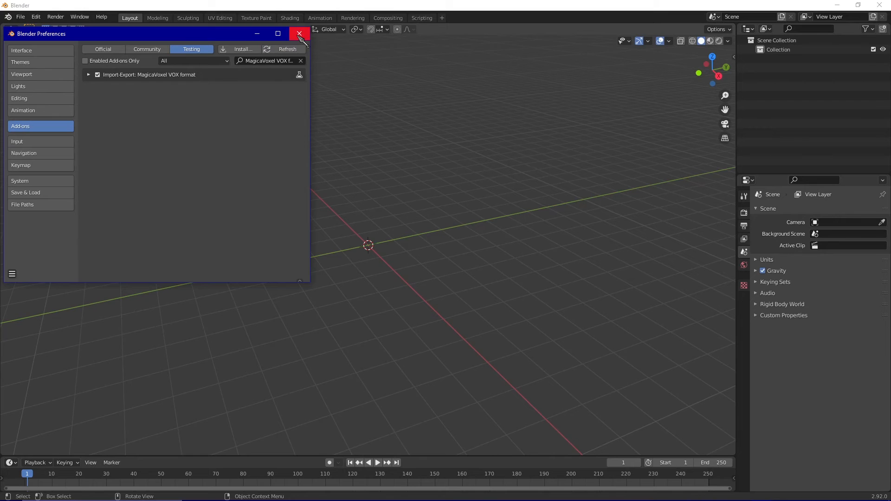
{"action": "left_click", "coordinate": [300, 34]}
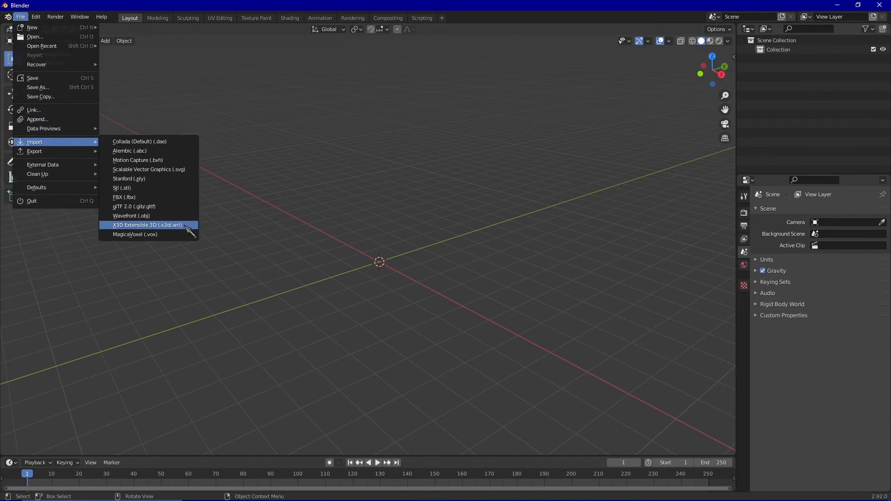
{"action": "mouse_move", "coordinate": [135, 234]}
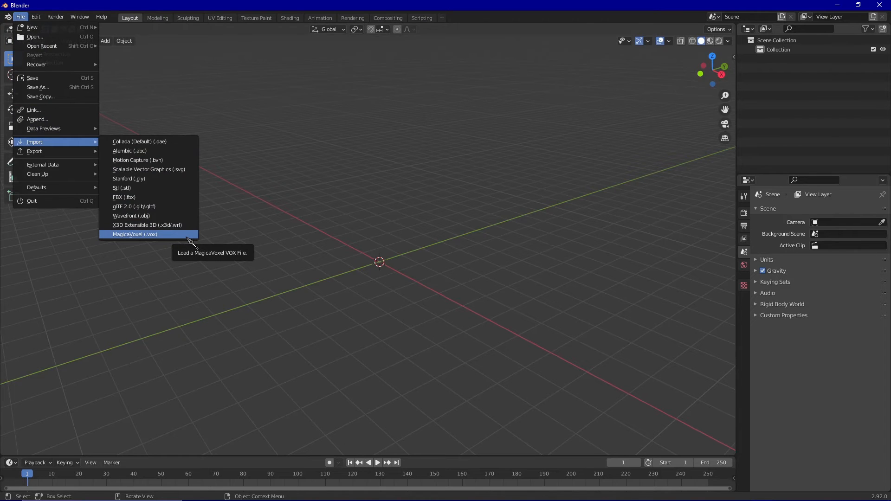
Import chr_knight.vox through the MagicaVoxel (.vox) importer.
{"action": "left_click", "coordinate": [135, 234]}
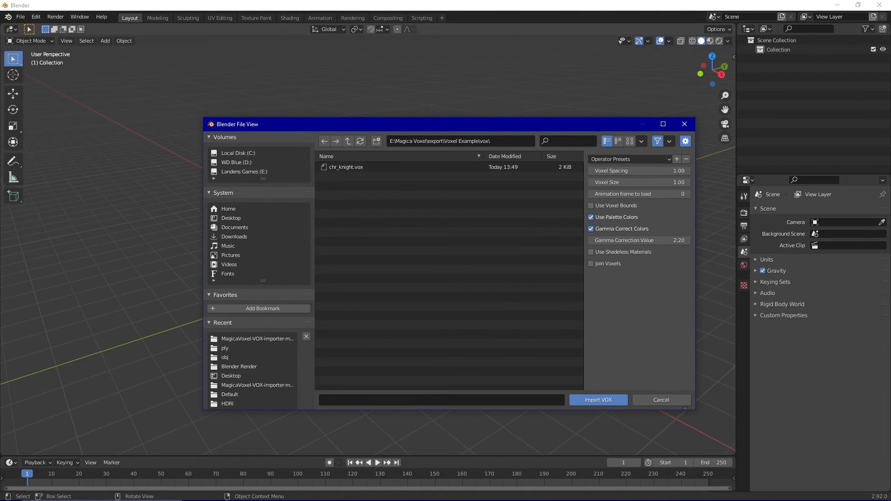
{"action": "left_click", "coordinate": [597, 400]}
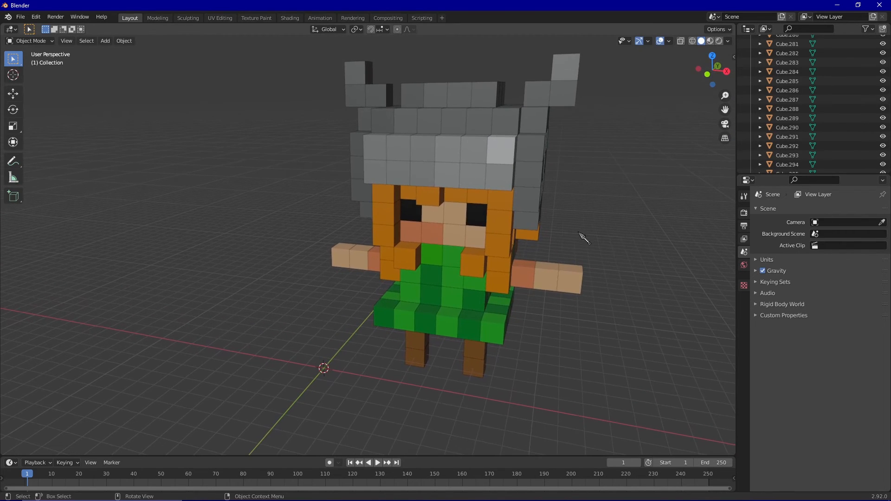
Join all the VOX knight's cubes into one object, Cube.055.
{"action": "key", "text": "a"}
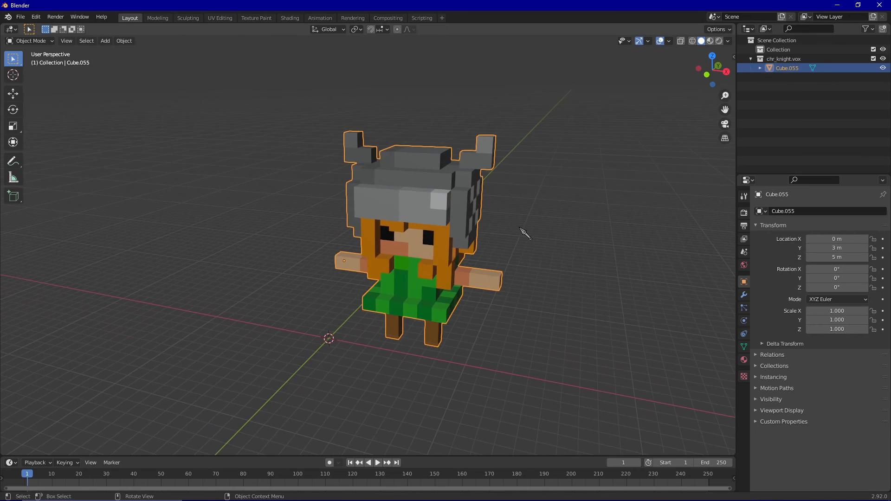
Merge Cube.055's vertices by distance, removing 2203 duplicates, and return to Edit Mode.
{"action": "key", "text": "Tab"}
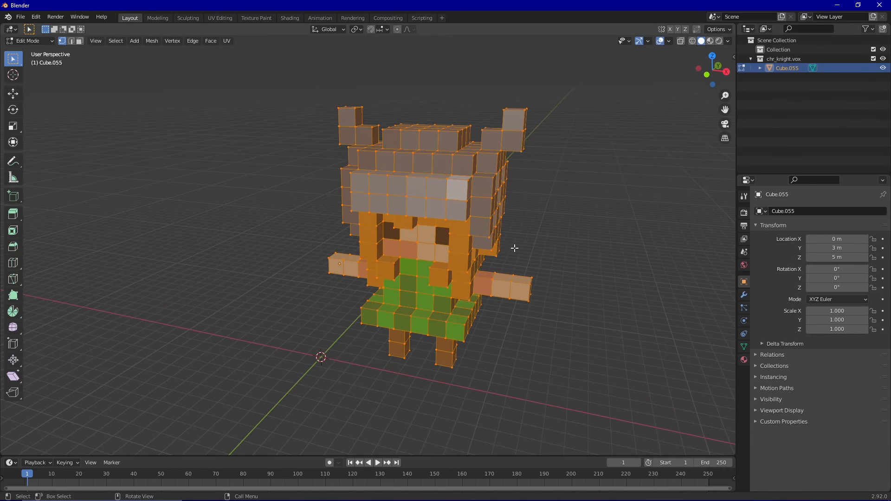
{"action": "mouse_move", "coordinate": [517, 244]}
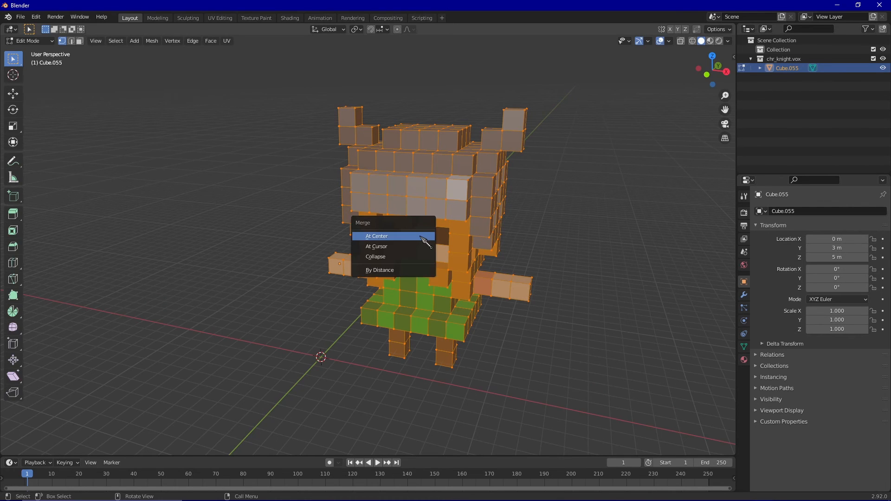
{"action": "left_click", "coordinate": [376, 235]}
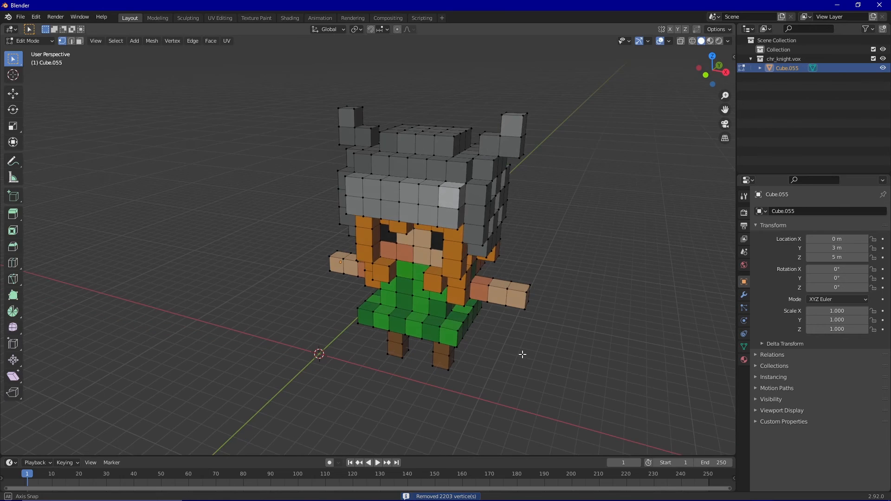
{"action": "key", "text": "Tab"}
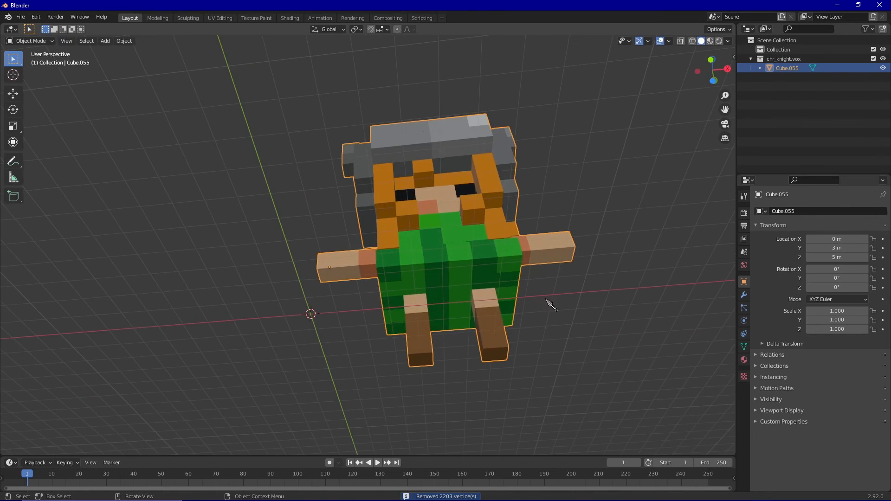
{"action": "key", "text": "Tab"}
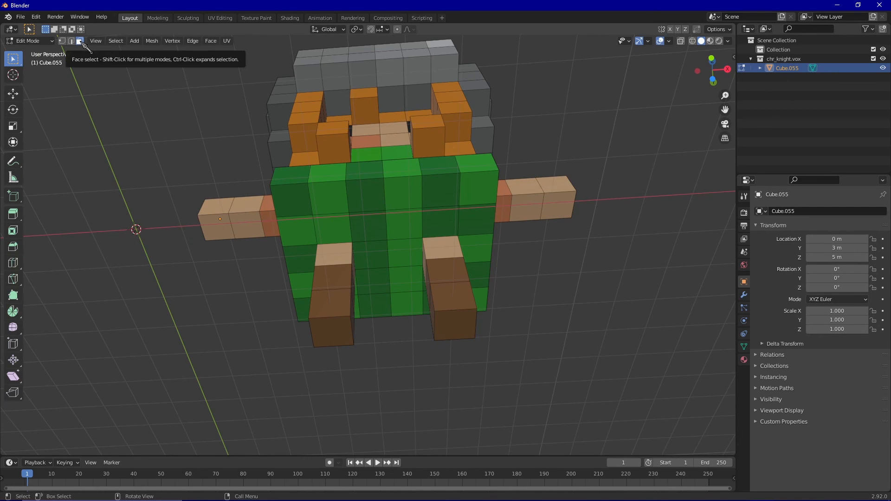
Snap the 3D cursor between both foot bottoms and set Cube.055's origin there (5.5, 3, −0.5 m).
{"action": "left_click", "coordinate": [332, 331]}
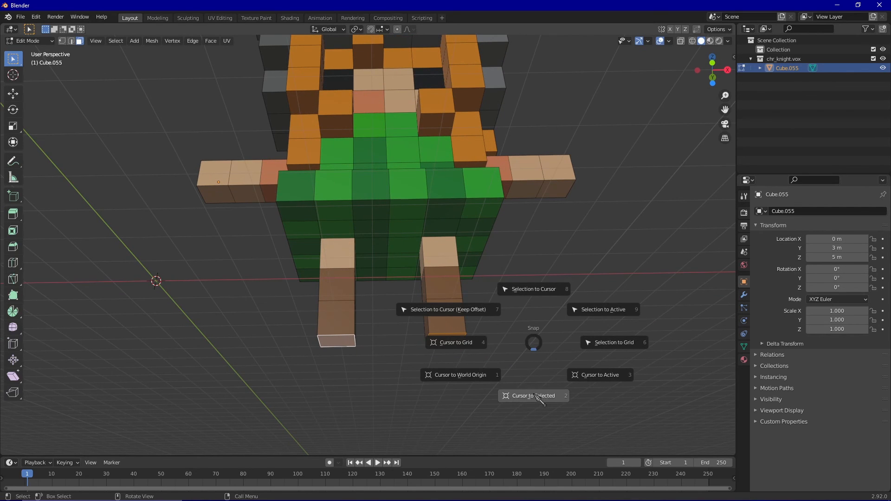
{"action": "left_click", "coordinate": [532, 396]}
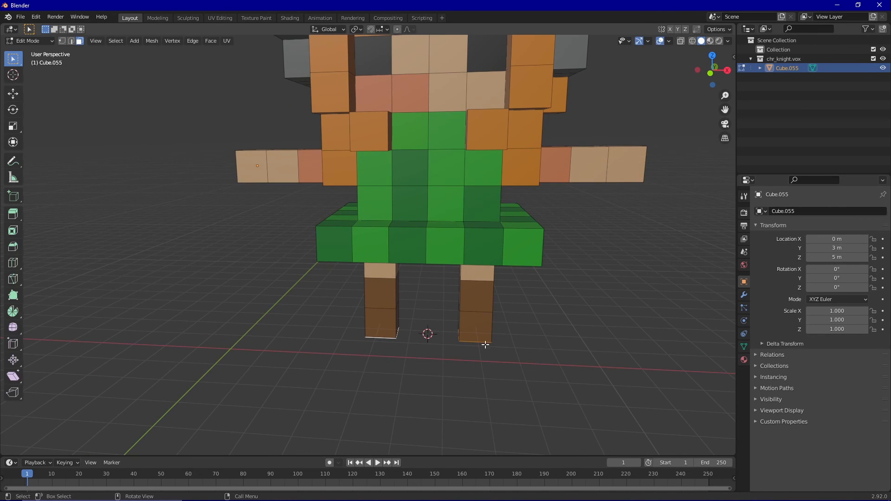
{"action": "mouse_move", "coordinate": [454, 350]}
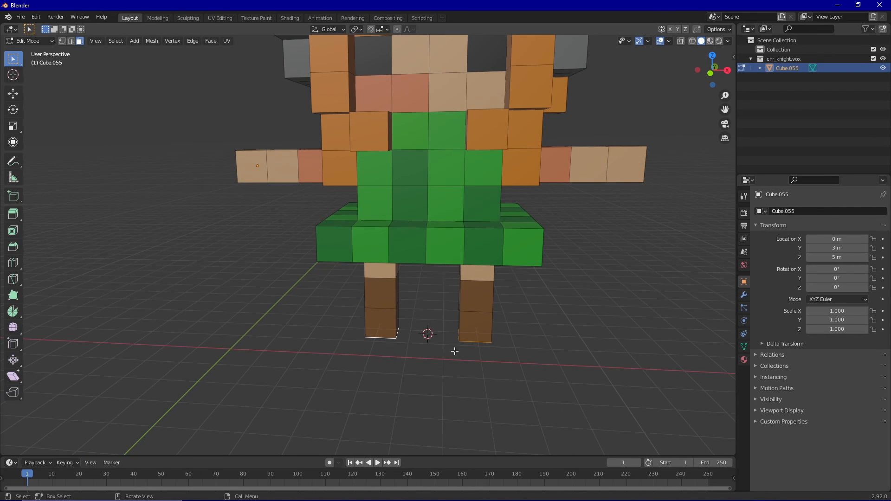
{"action": "key", "text": "Tab"}
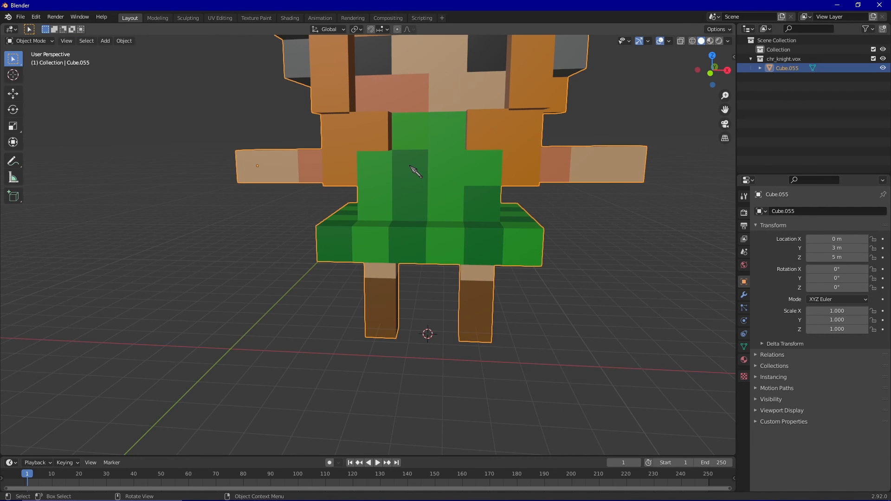
{"action": "right_click", "coordinate": [413, 172]}
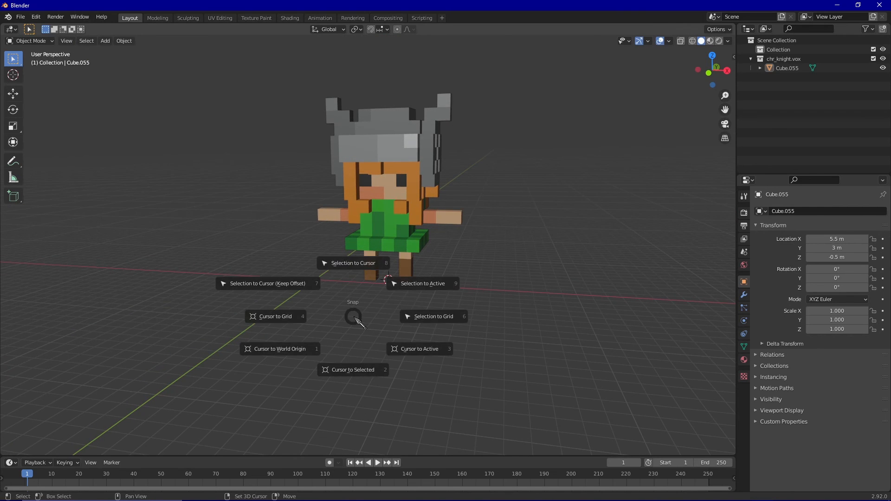
Return the 3D cursor to world origin and snap the knight onto it, location 0, 0, 0 m.
{"action": "left_click", "coordinate": [279, 348]}
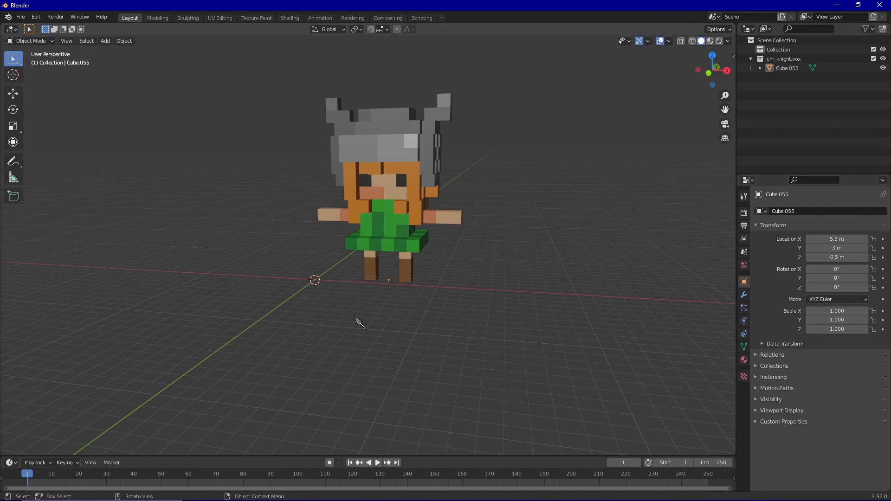
{"action": "scroll", "scroll_direction": "down", "scroll_amount": 3}
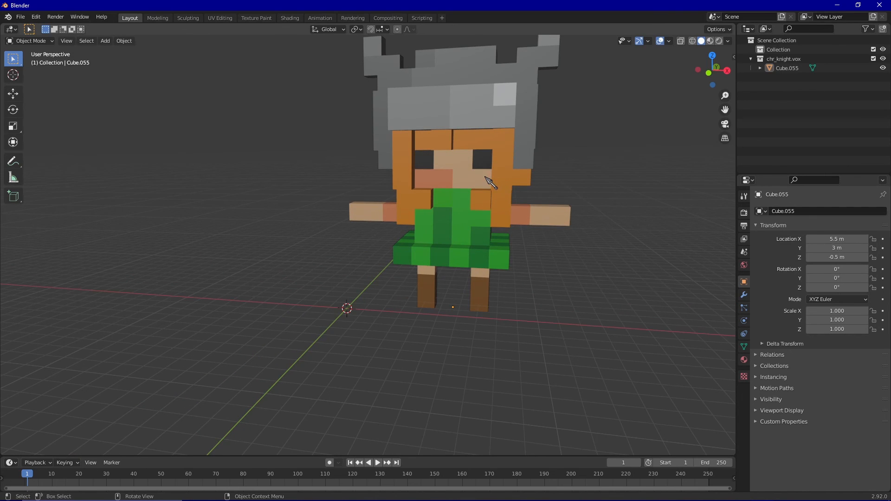
{"action": "left_click", "coordinate": [466, 170]}
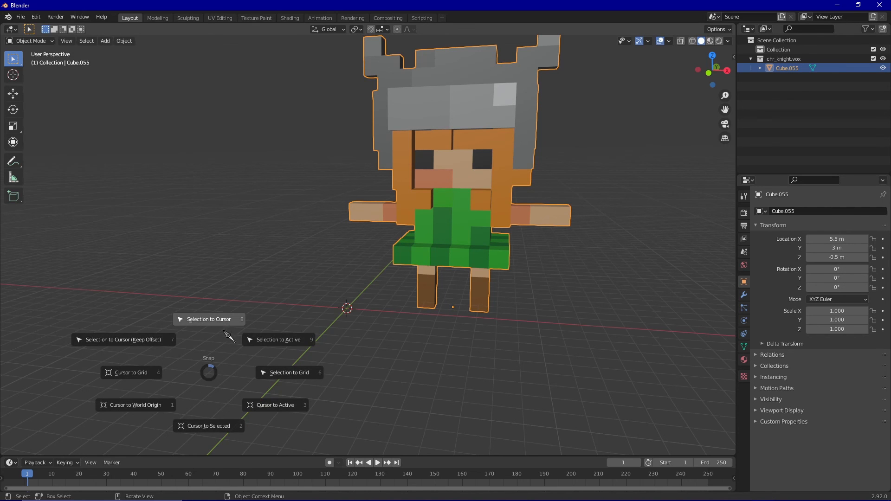
{"action": "left_click", "coordinate": [209, 319]}
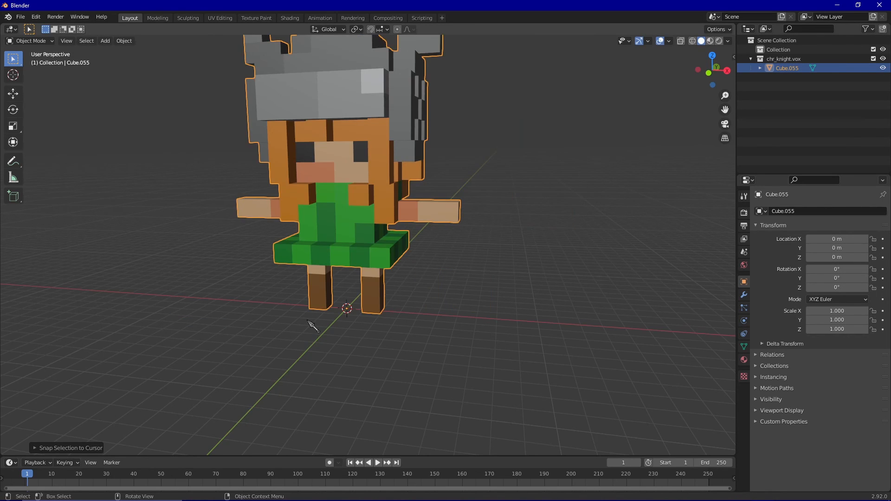